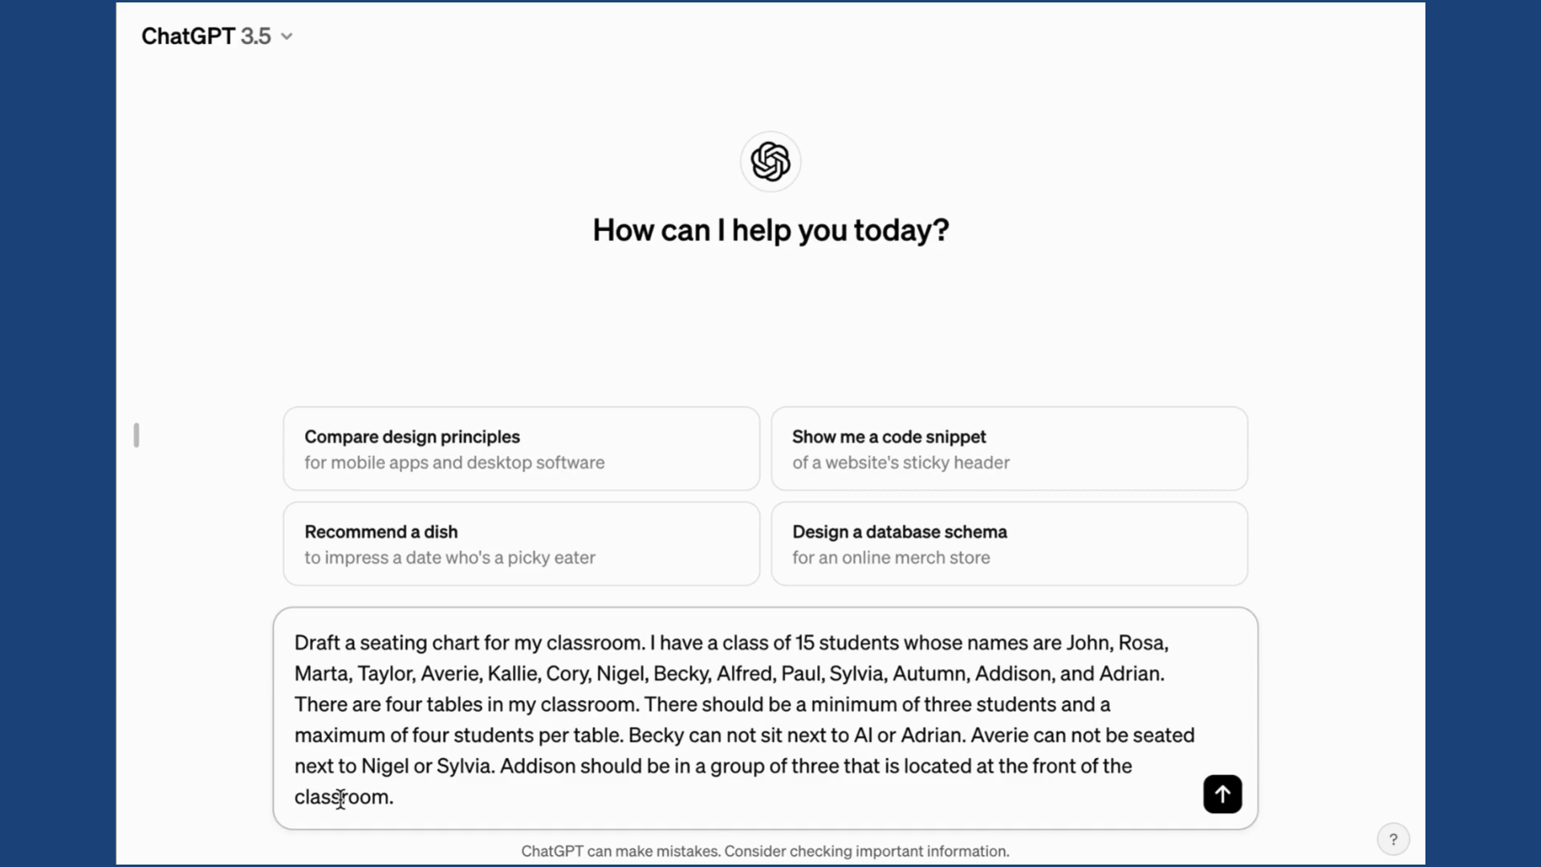
- Submit the seating-chart prompt for 15 named students across four tables with placement rules
click(398, 796)
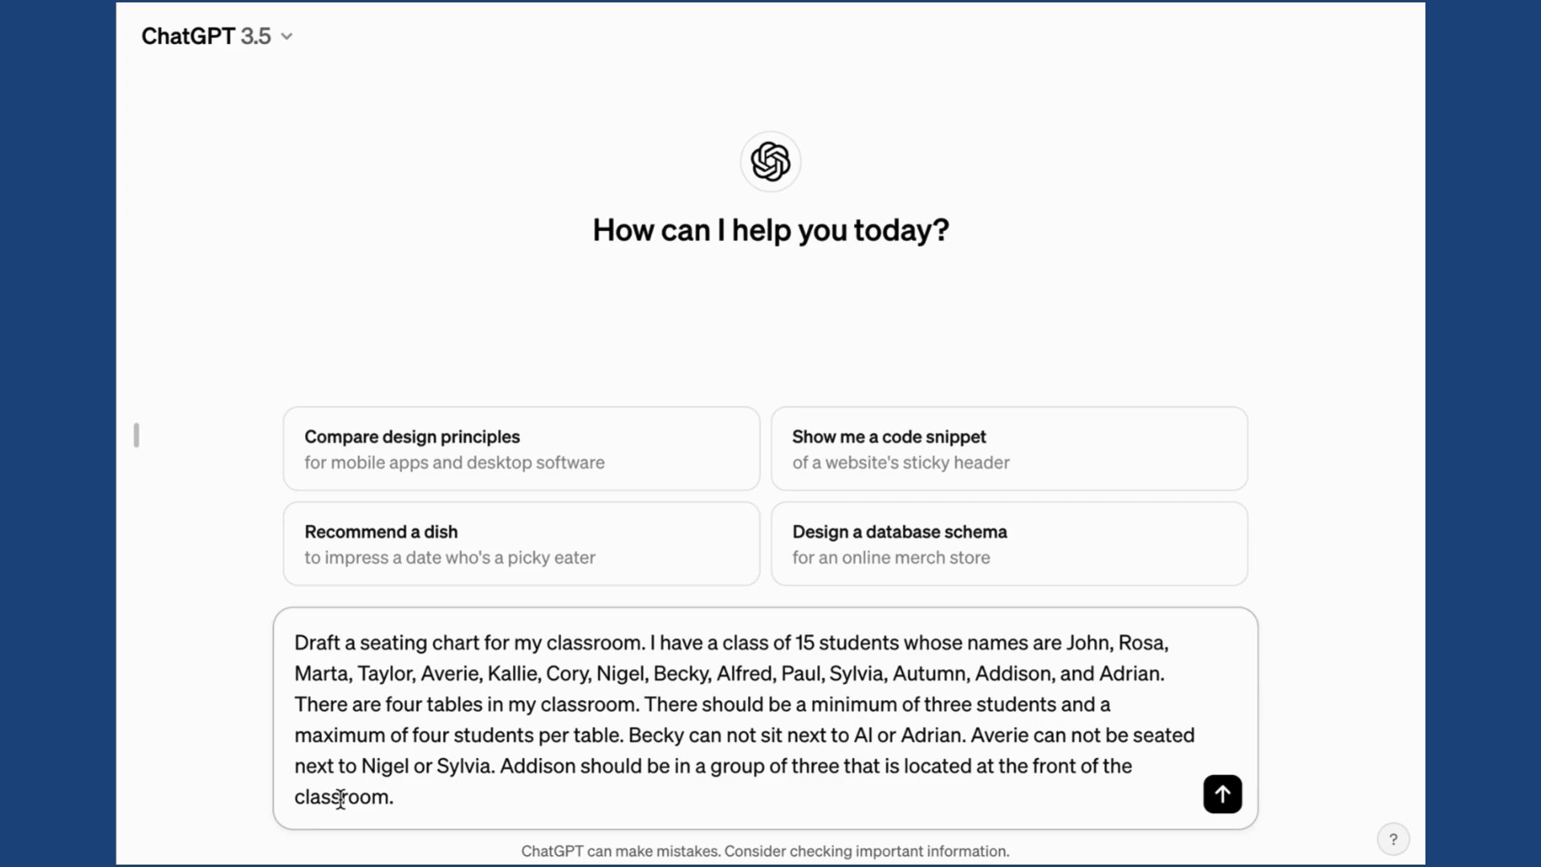
click(396, 796)
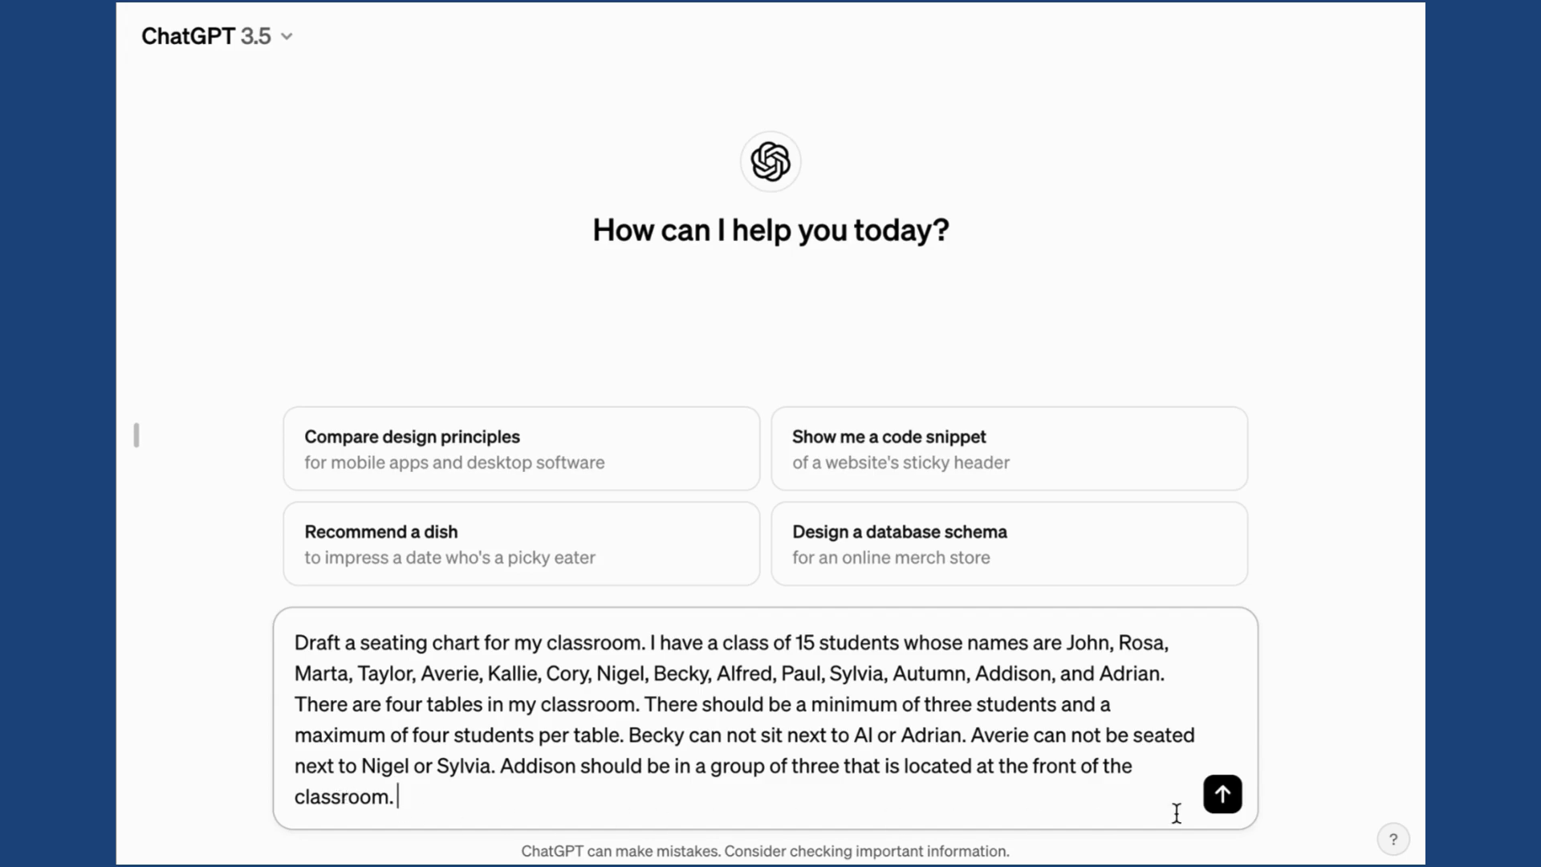
click(1221, 795)
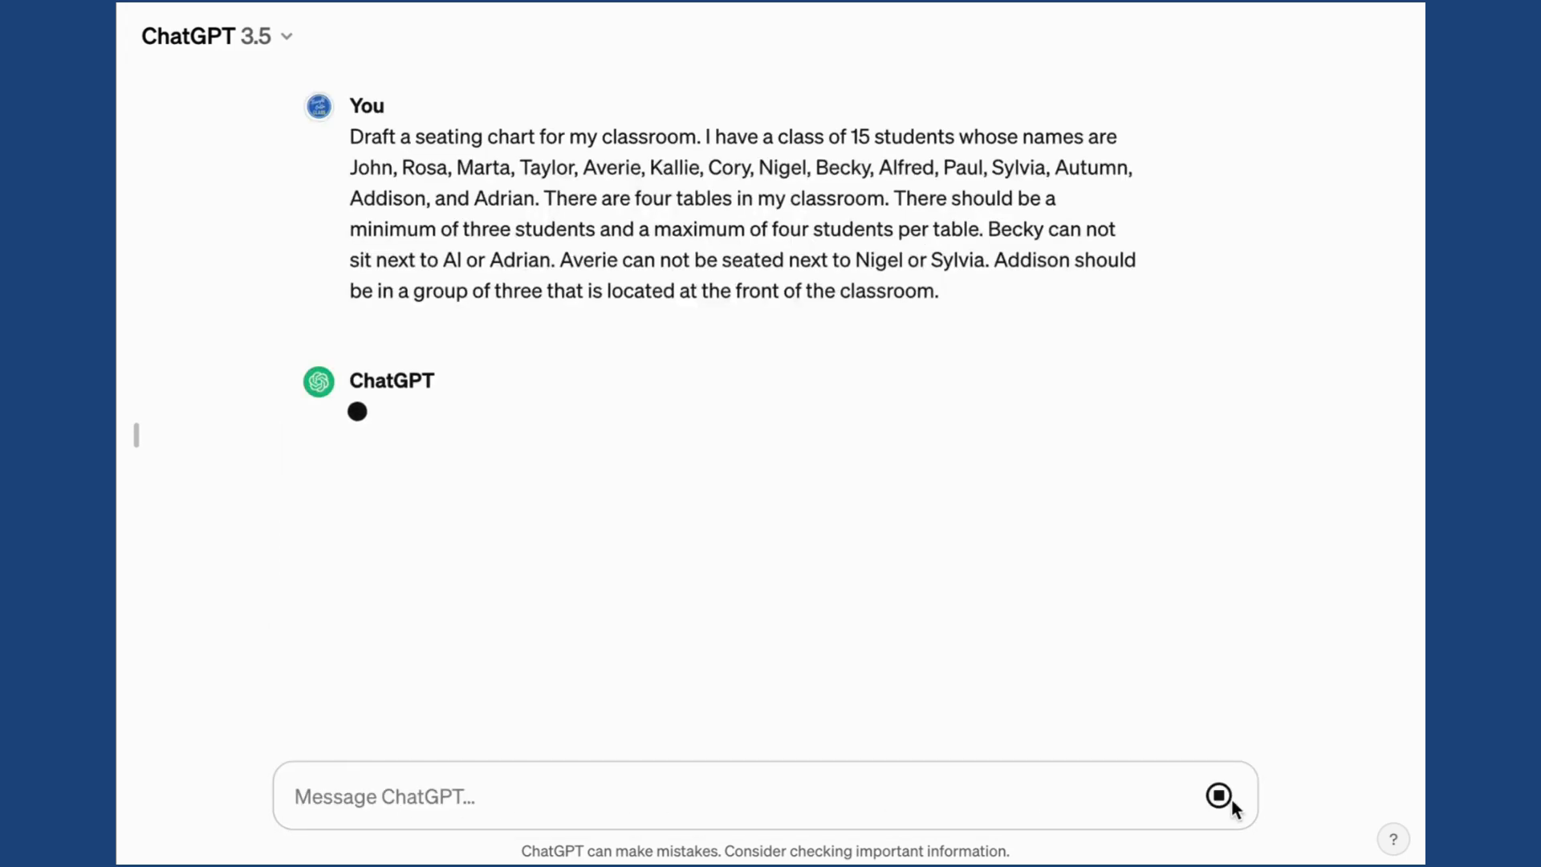